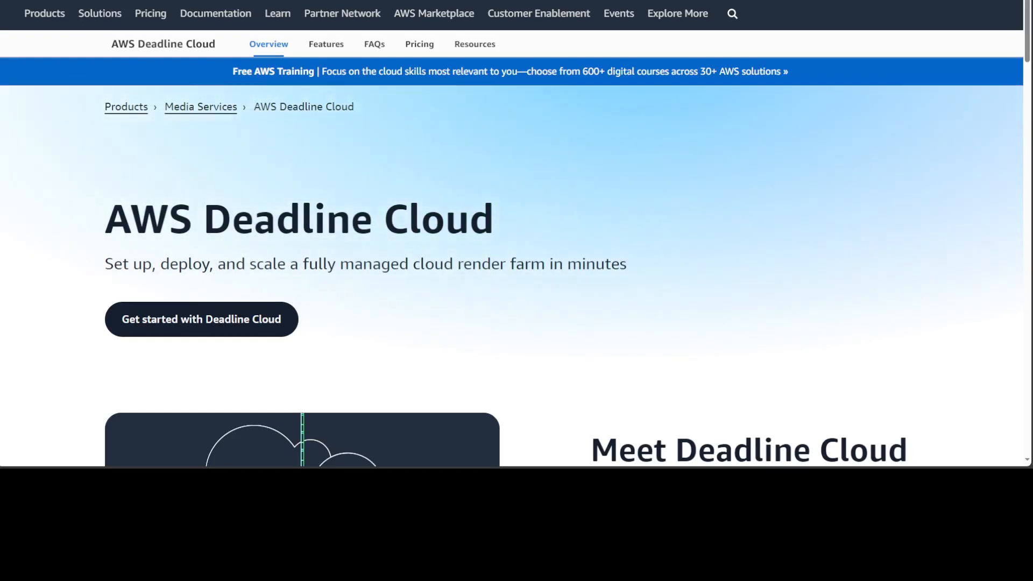
- Open the Deadline Cloud console using 'Get started with Deadline Cloud' on the product page
click(202, 319)
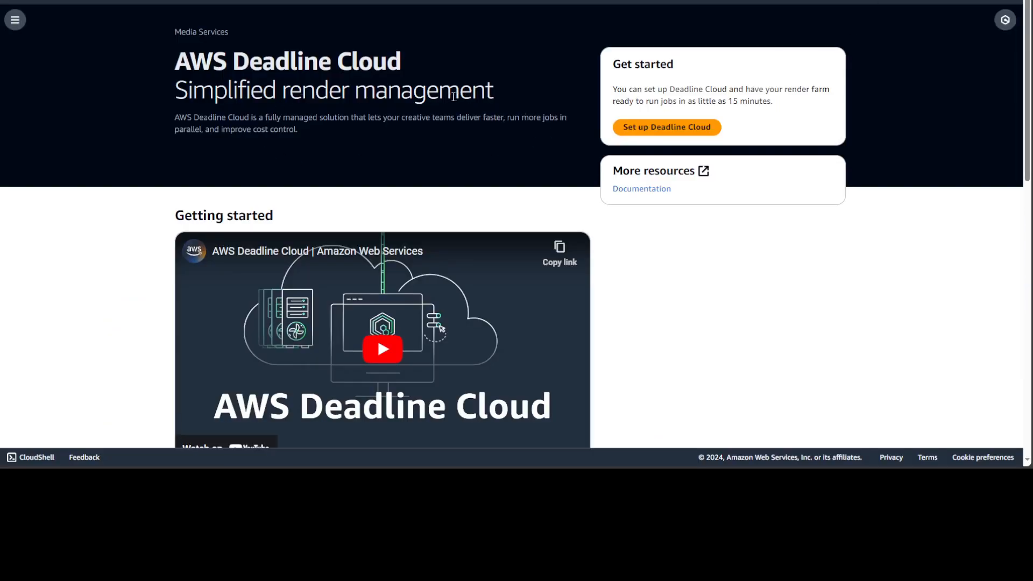
mouse_move(425, 120)
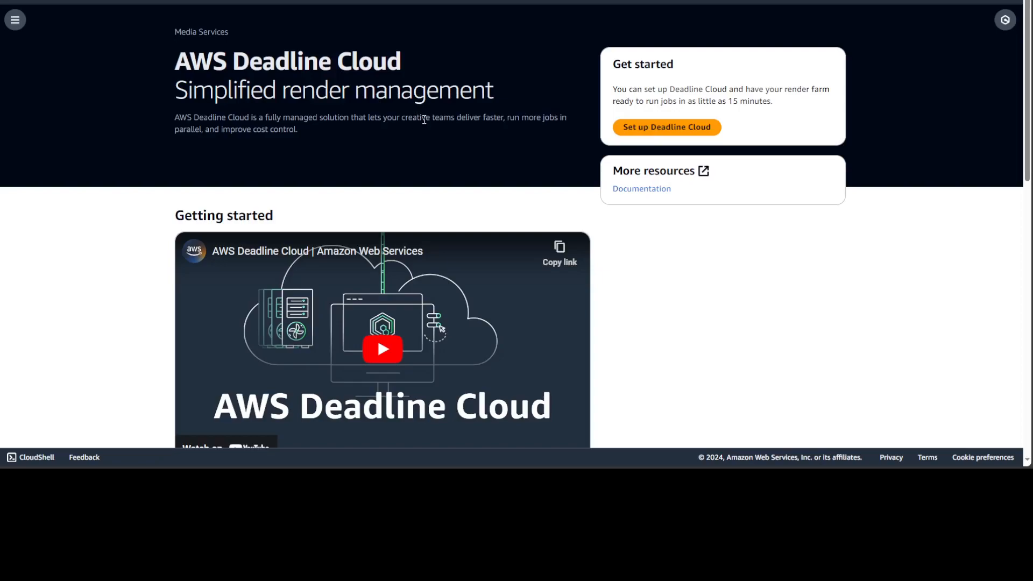
mouse_move(316, 169)
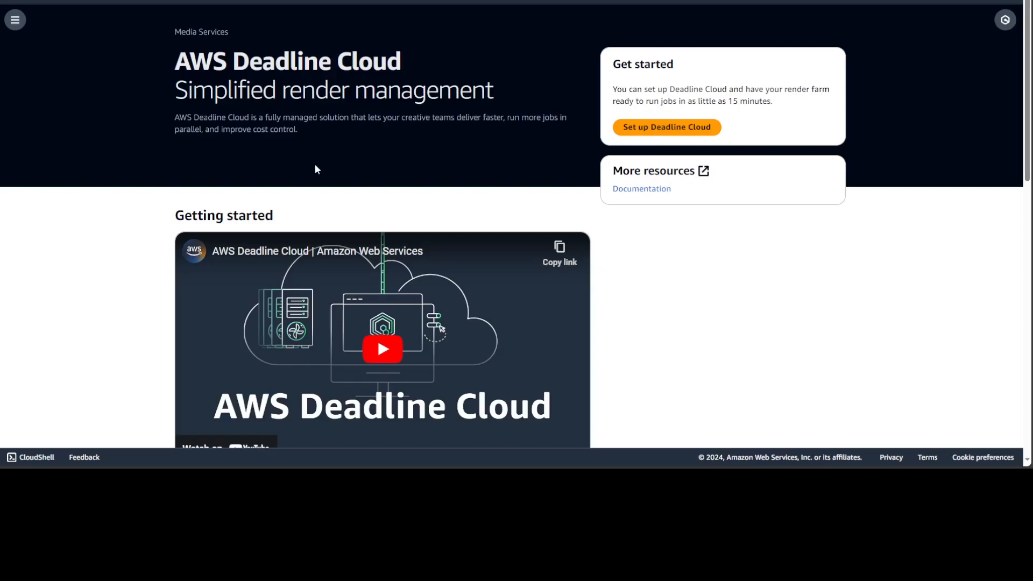
mouse_move(715, 215)
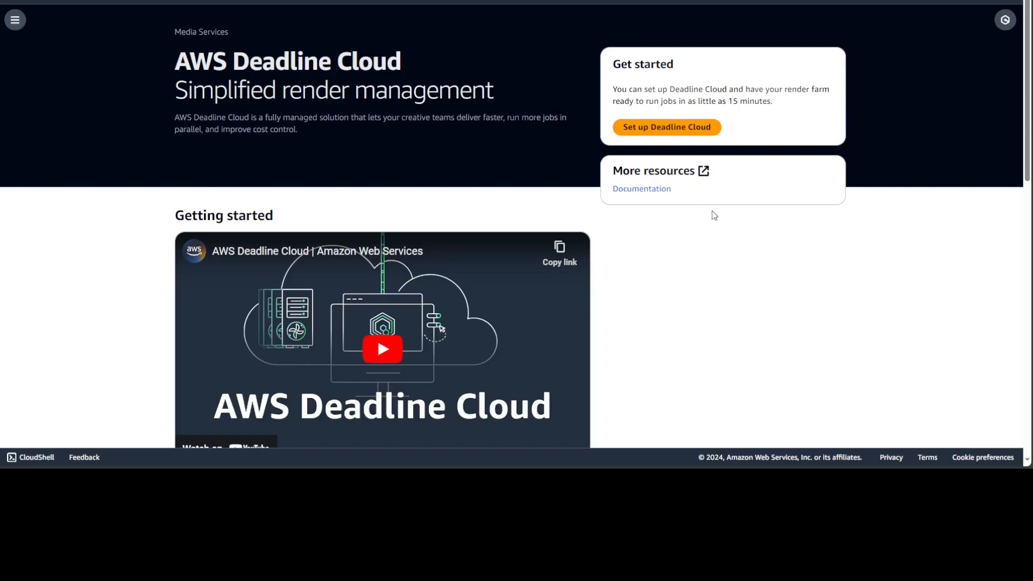
mouse_move(705, 135)
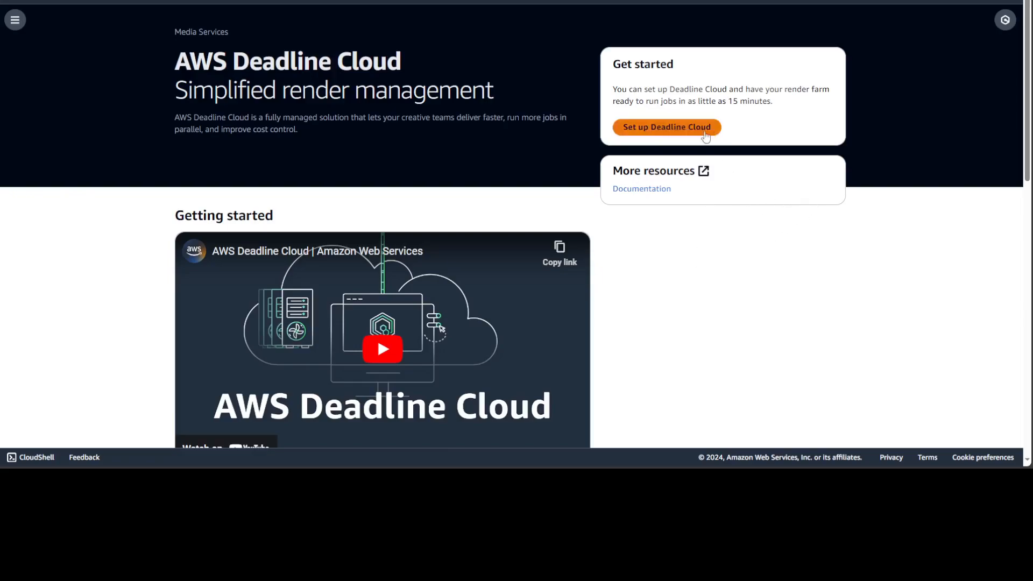
- Launch the six-step Deadline Cloud setup wizard from the Get started panel
click(666, 127)
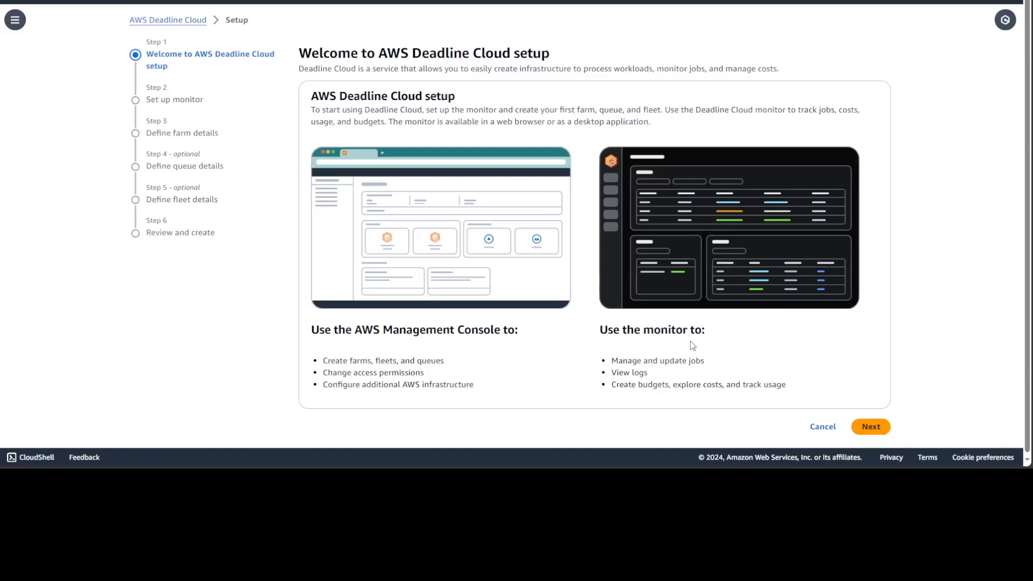
mouse_move(863, 346)
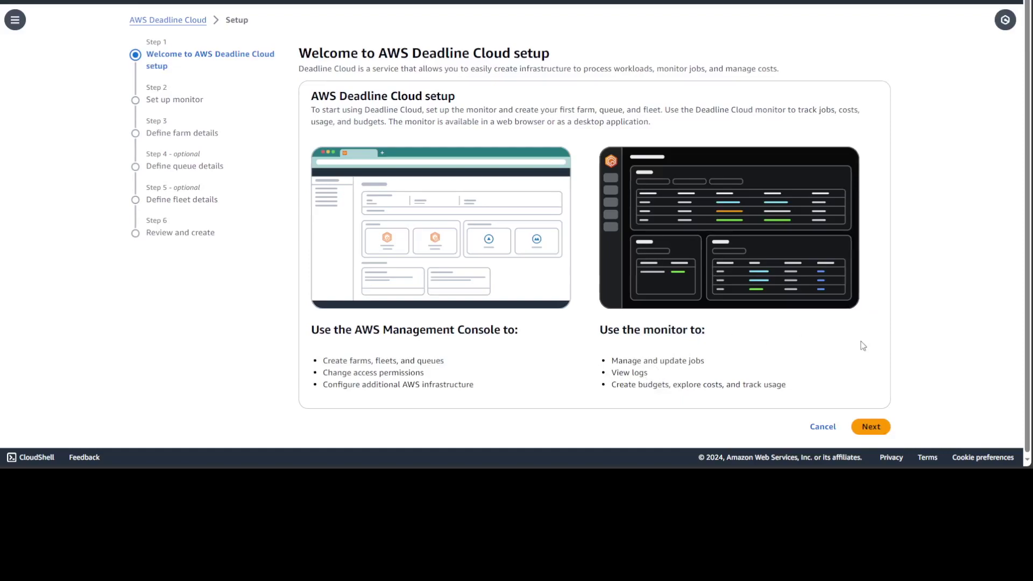
mouse_move(836, 311)
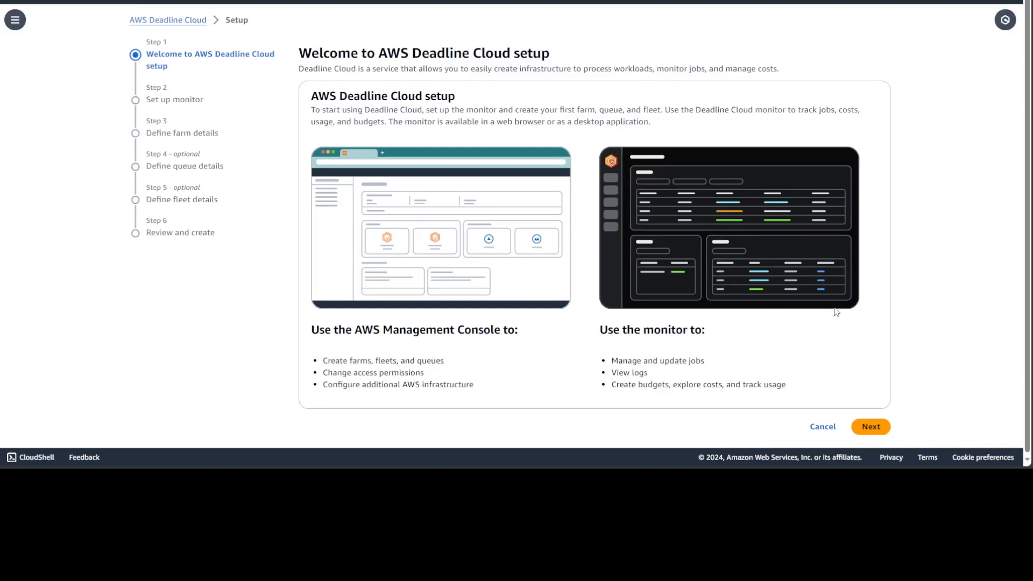
mouse_move(904, 284)
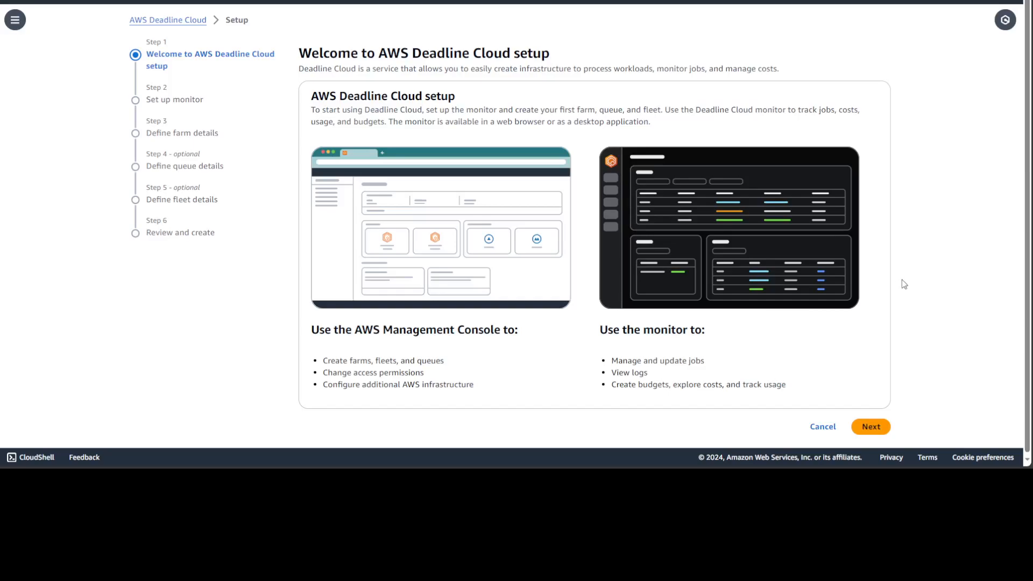
mouse_move(906, 277)
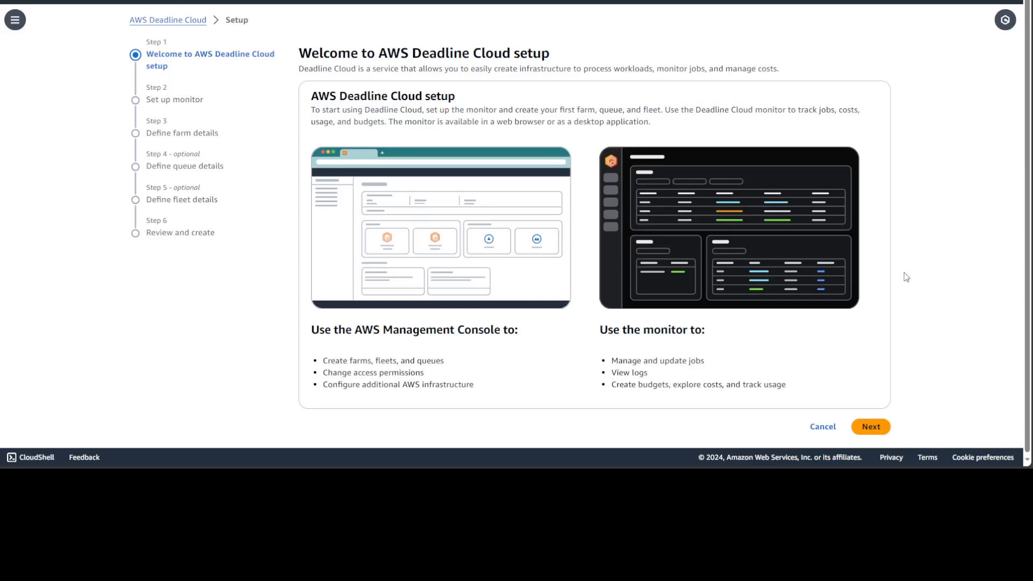
mouse_move(903, 274)
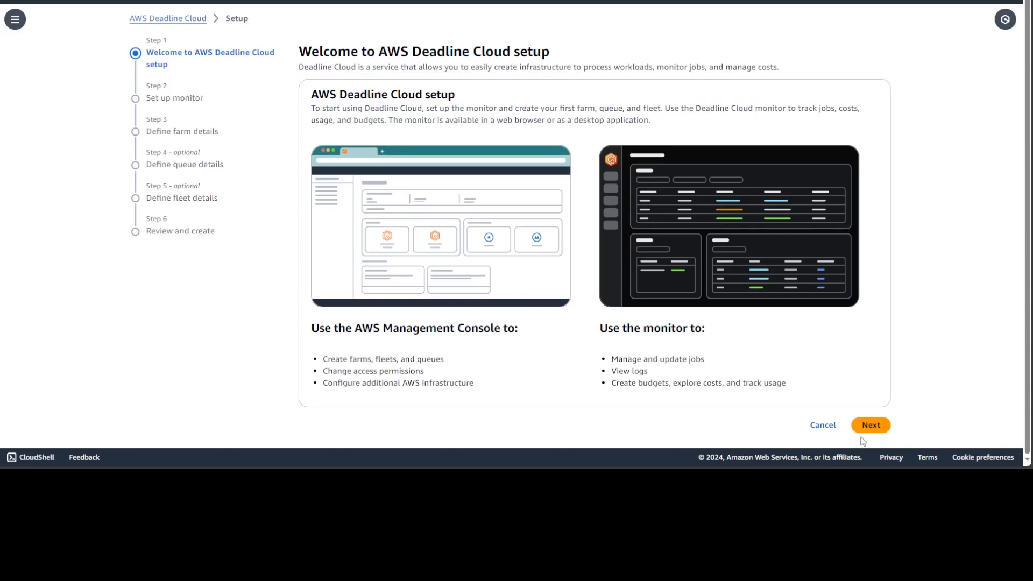
- Name the monitor mytestfarm, review additional settings, and confirm the ap-southeast-2 Region
click(871, 424)
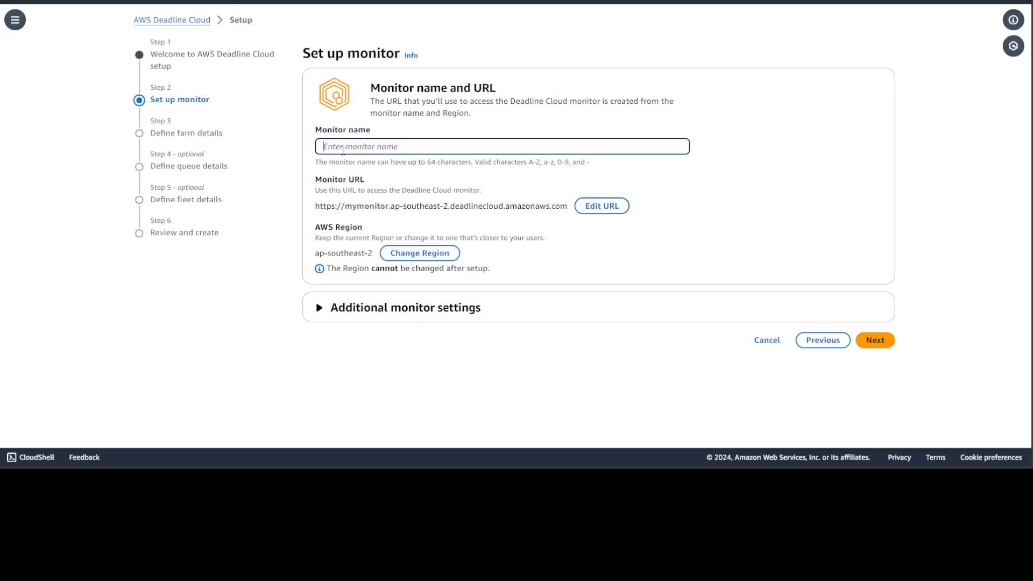
text(my)
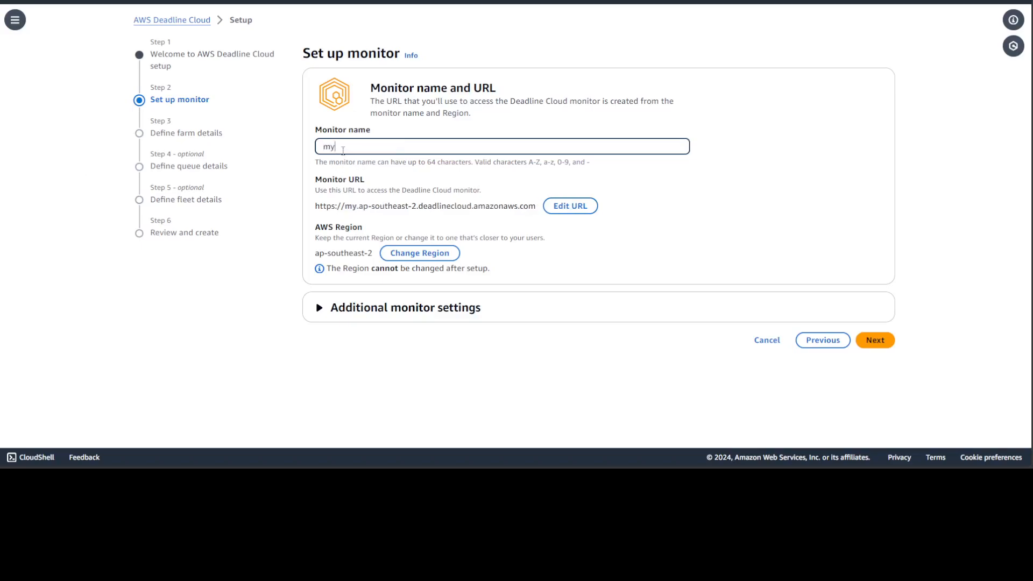
text(testfarm)
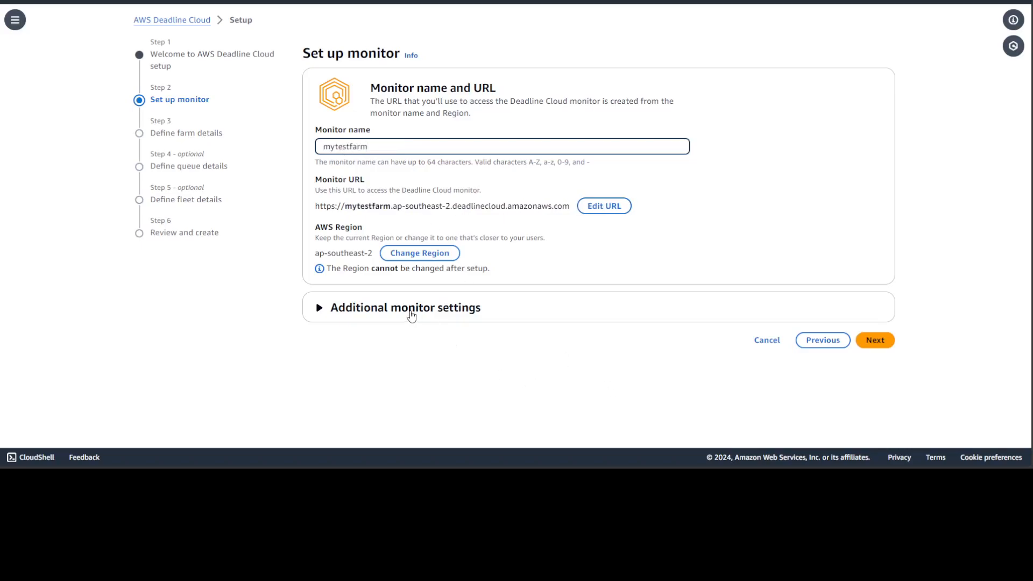
click(405, 308)
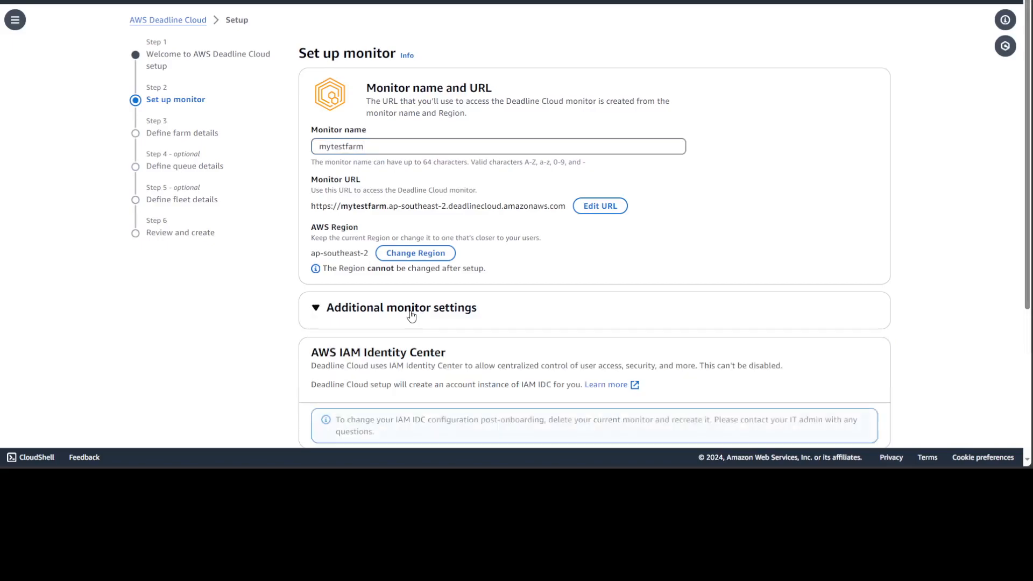
scroll(down, 3)
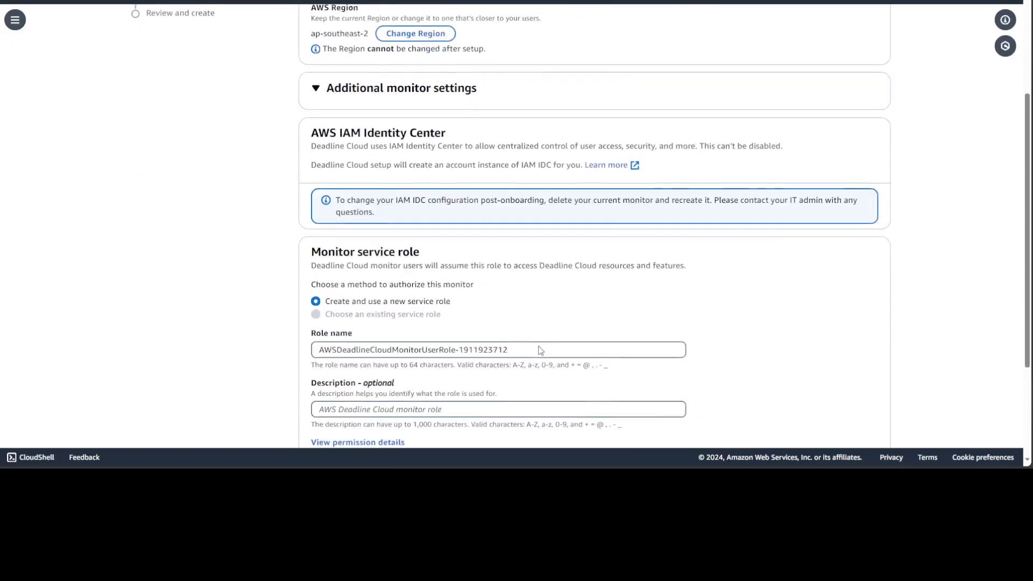
scroll(up, 3)
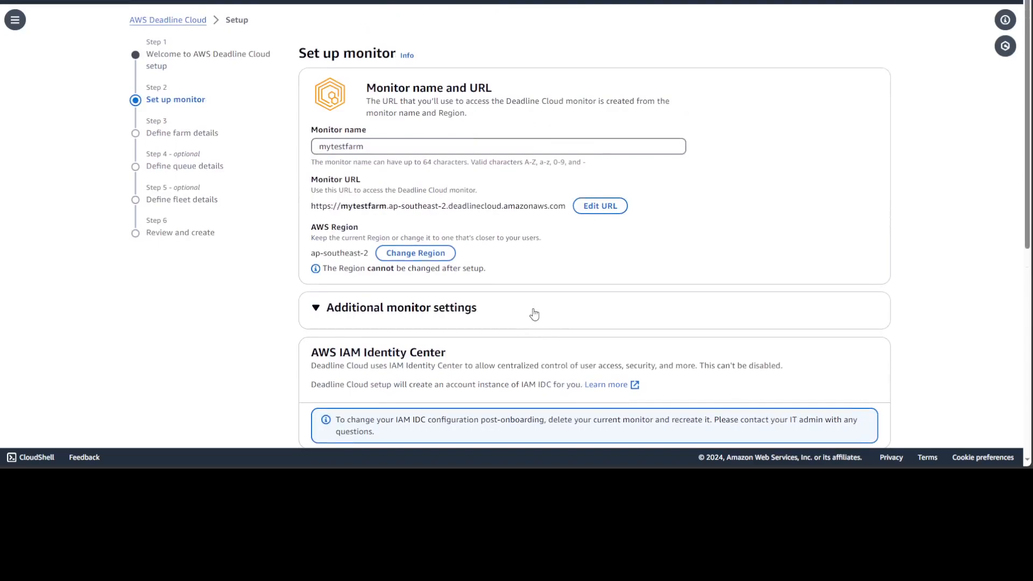
mouse_move(566, 301)
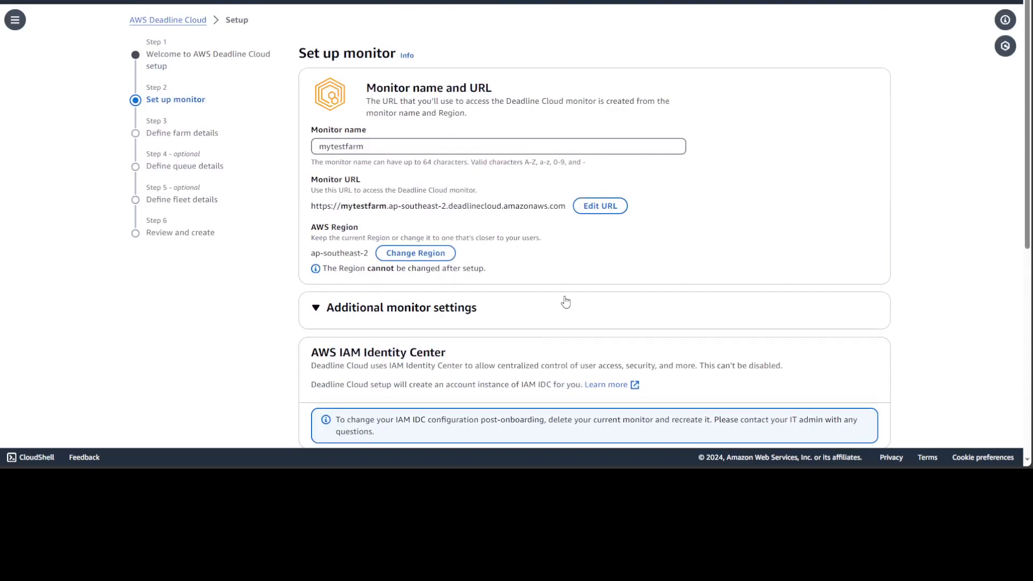
double_click(339, 253)
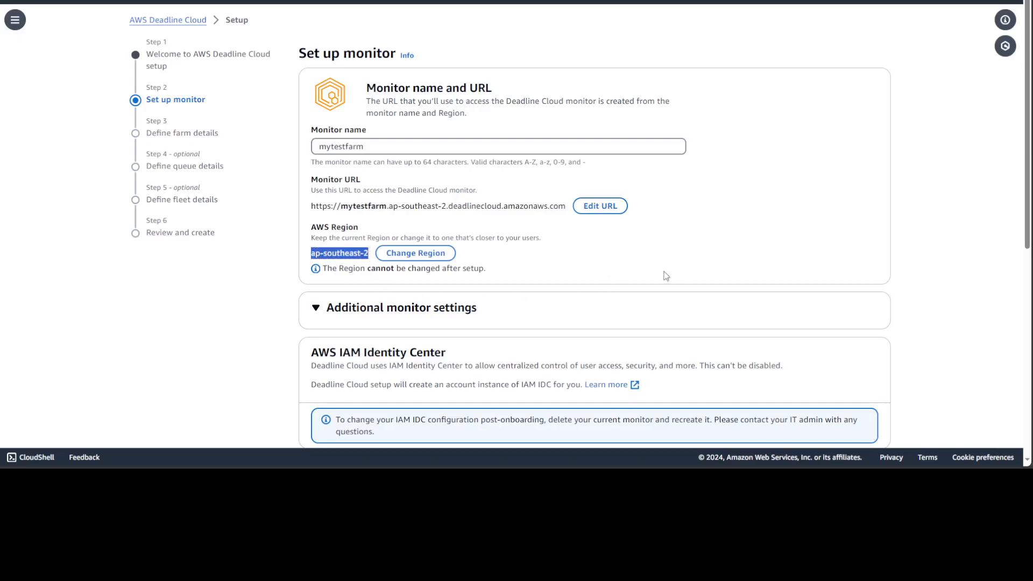
mouse_move(910, 306)
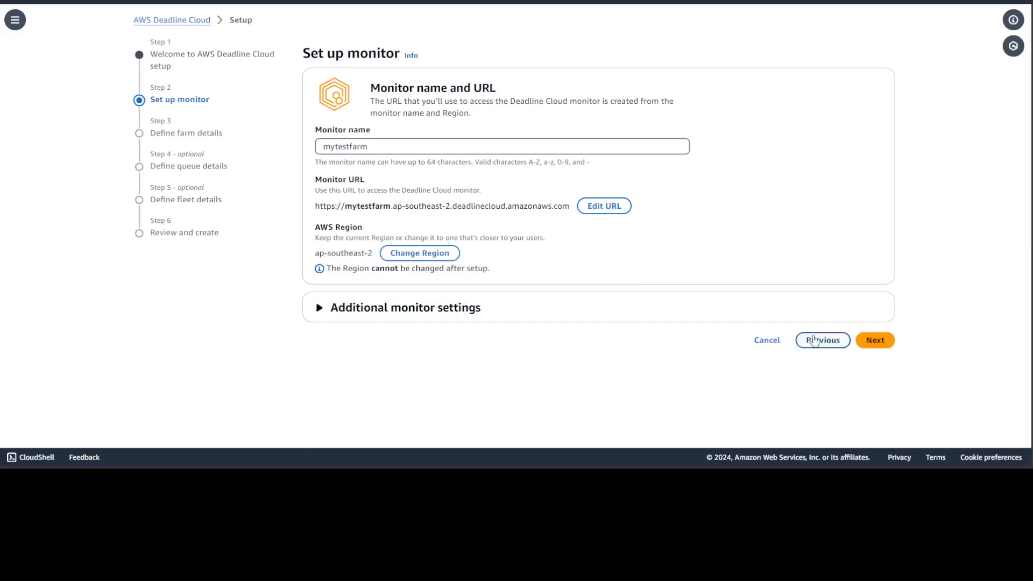
- On the farm details step, create group mytestgrp with Owner access
click(875, 341)
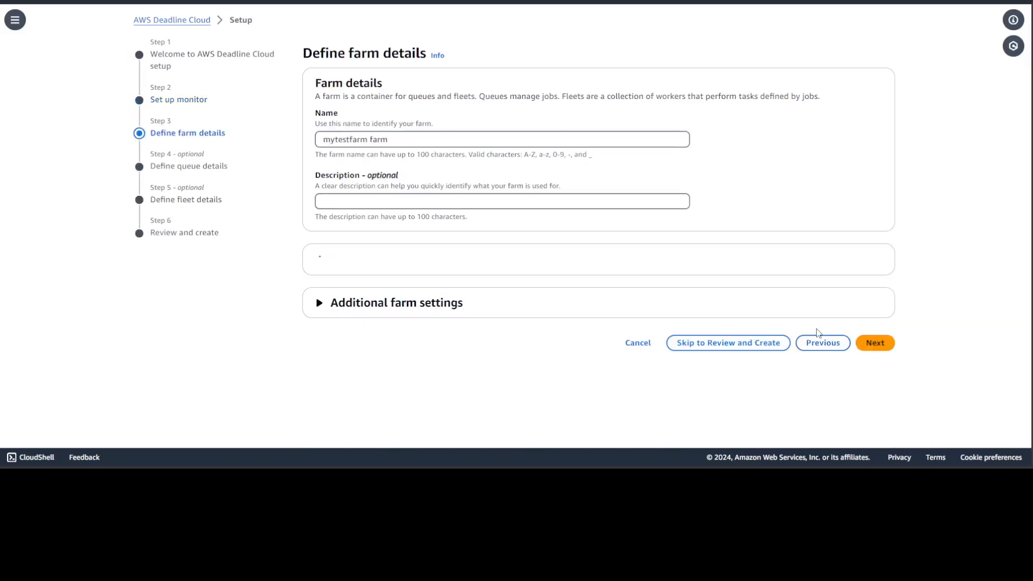
click(318, 303)
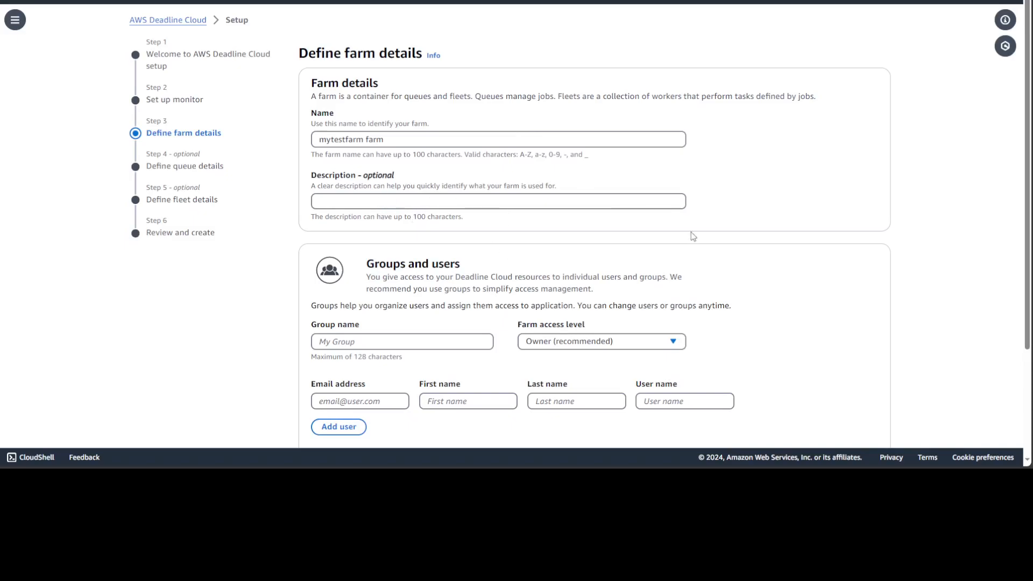
click(403, 341)
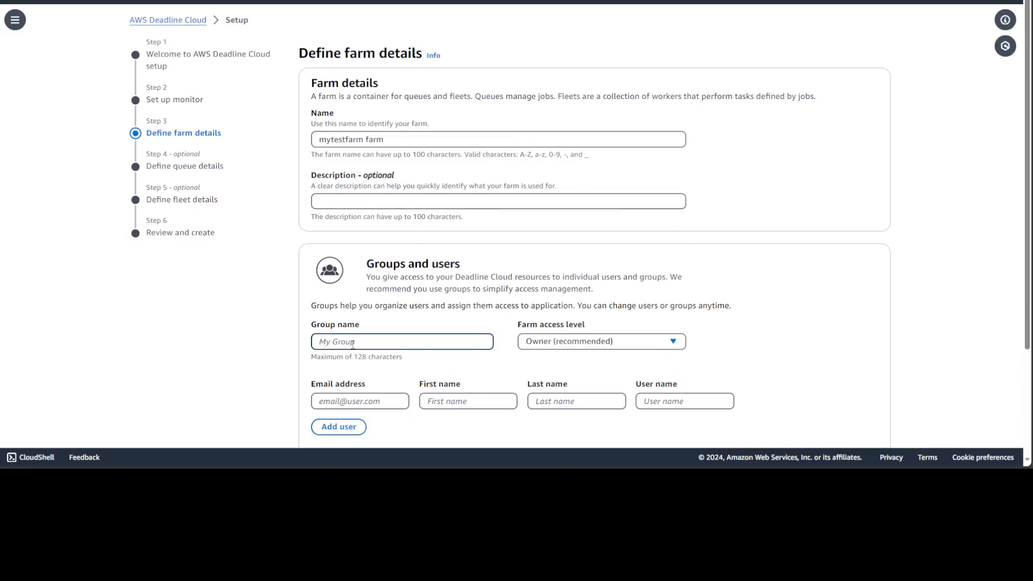
text(m)
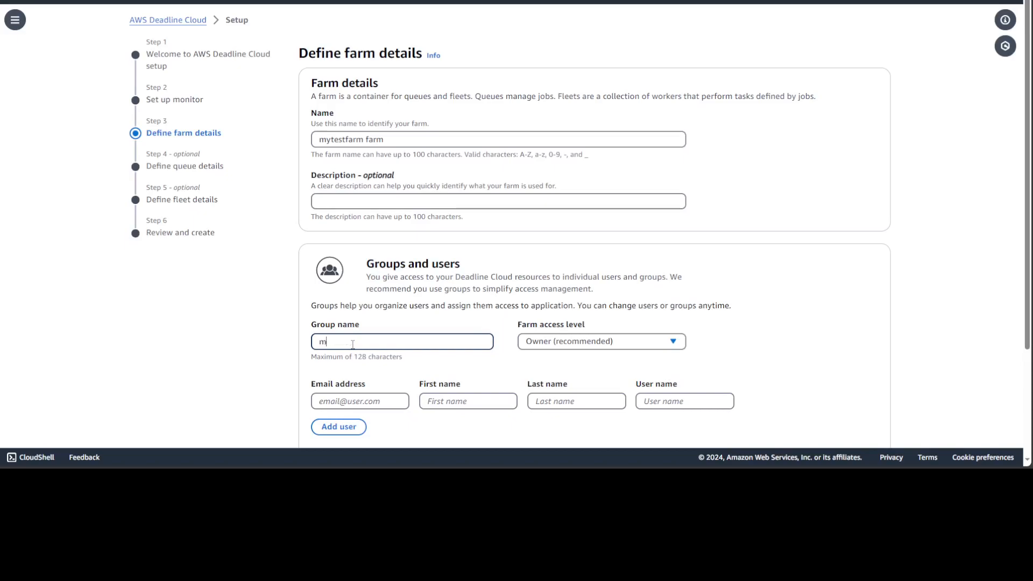
text(ytestgrp)
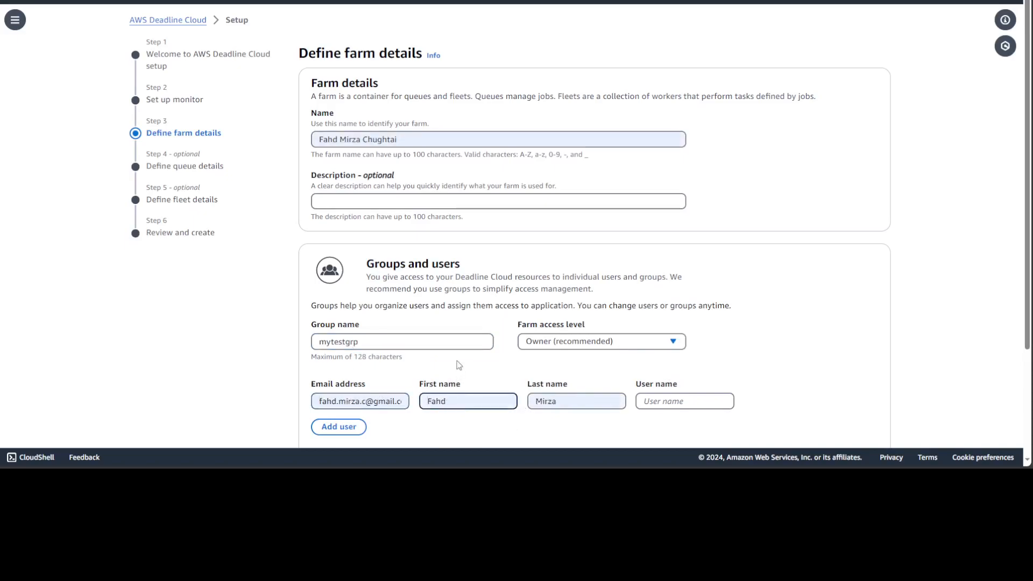
- Add user fahdmirza as the group's member
click(685, 401)
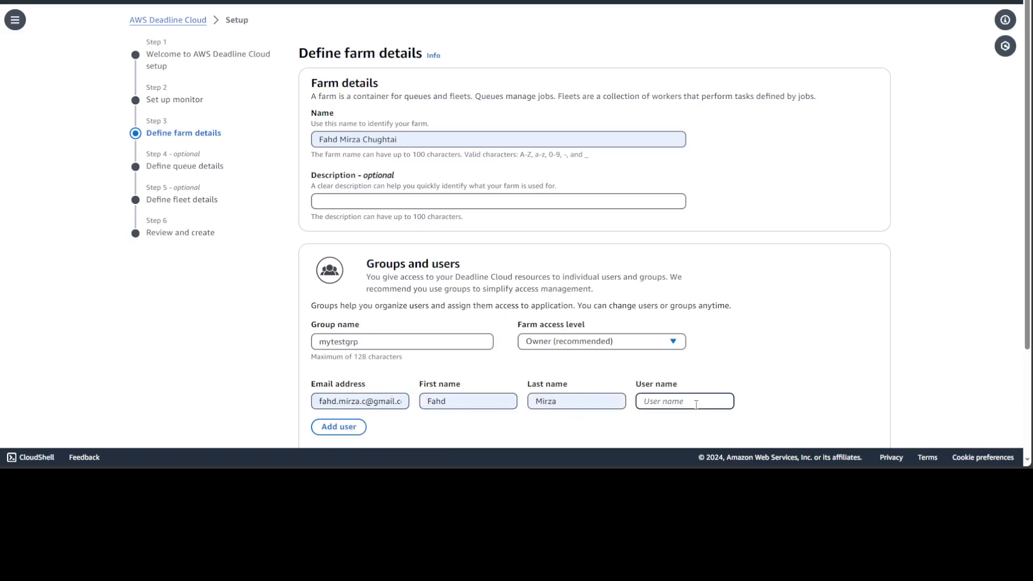
text(fahdmirza)
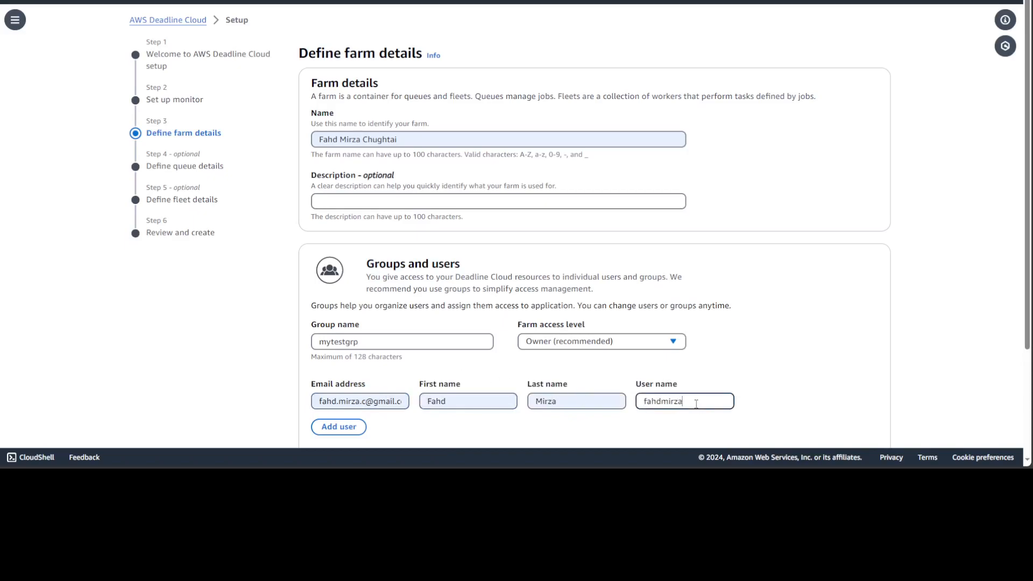
scroll(down, 3)
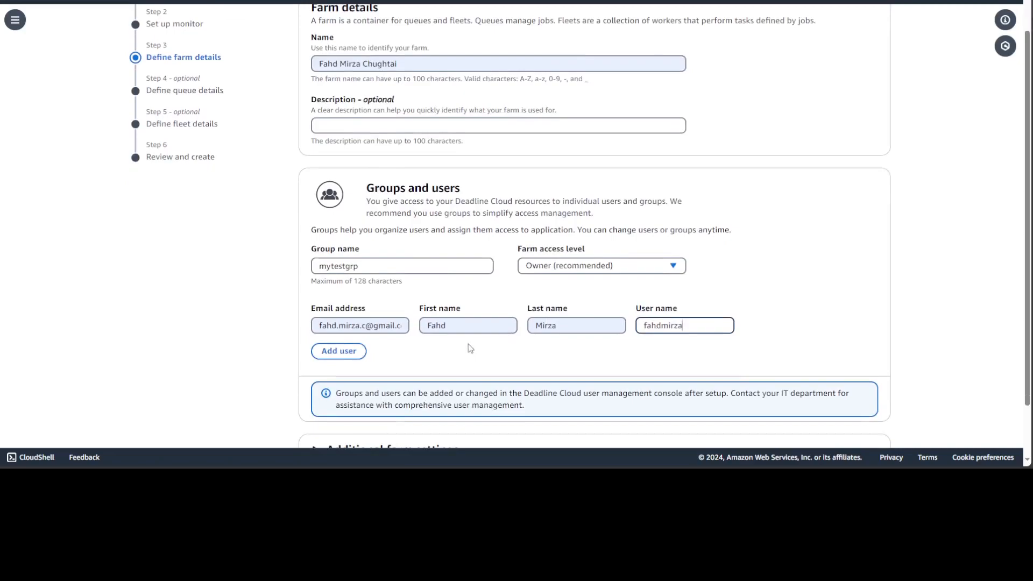
scroll(down, 3)
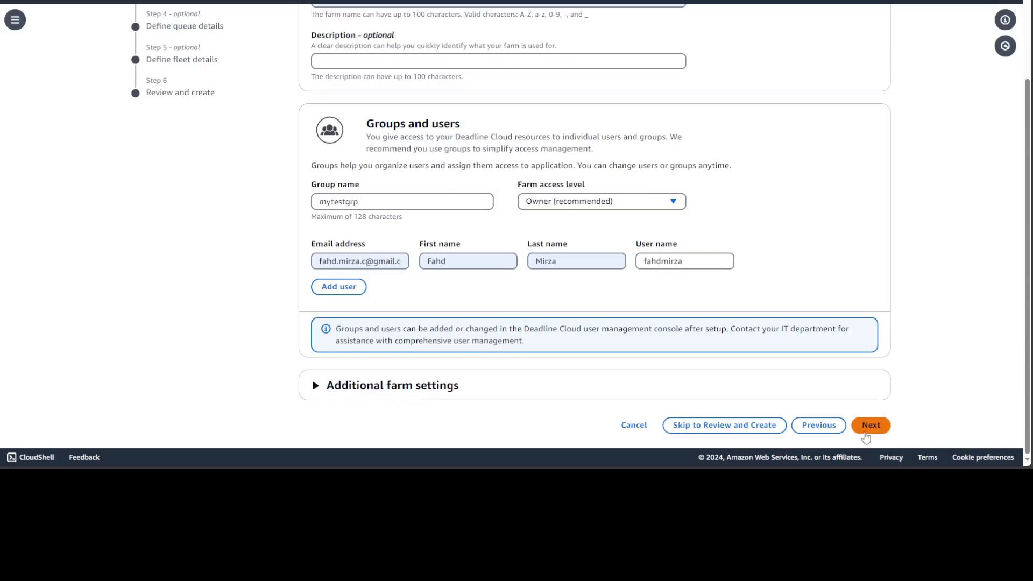
- Advance to queue details, keeping the default queue name and new S3 bucket
click(871, 425)
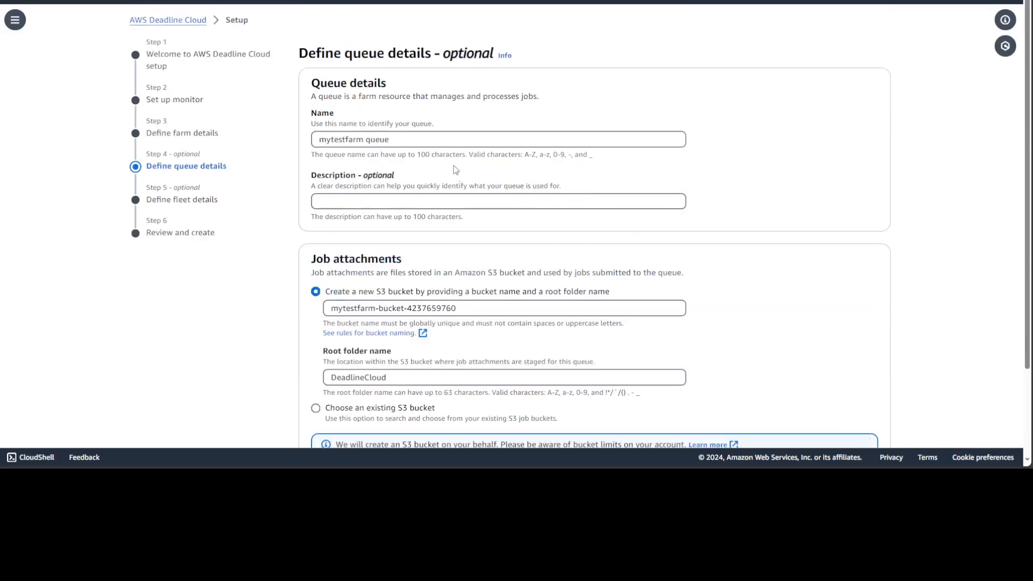
mouse_move(636, 179)
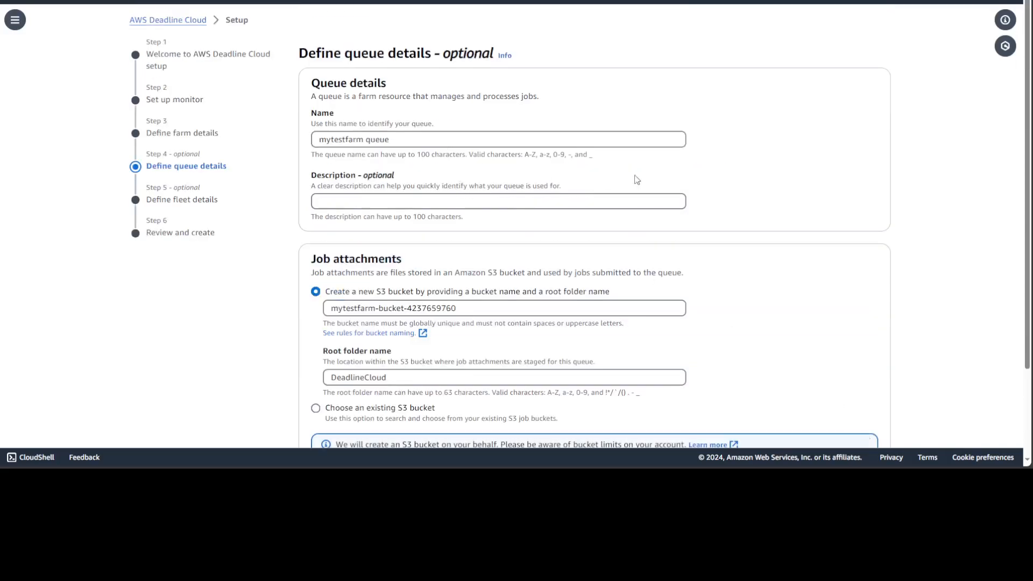
mouse_move(862, 185)
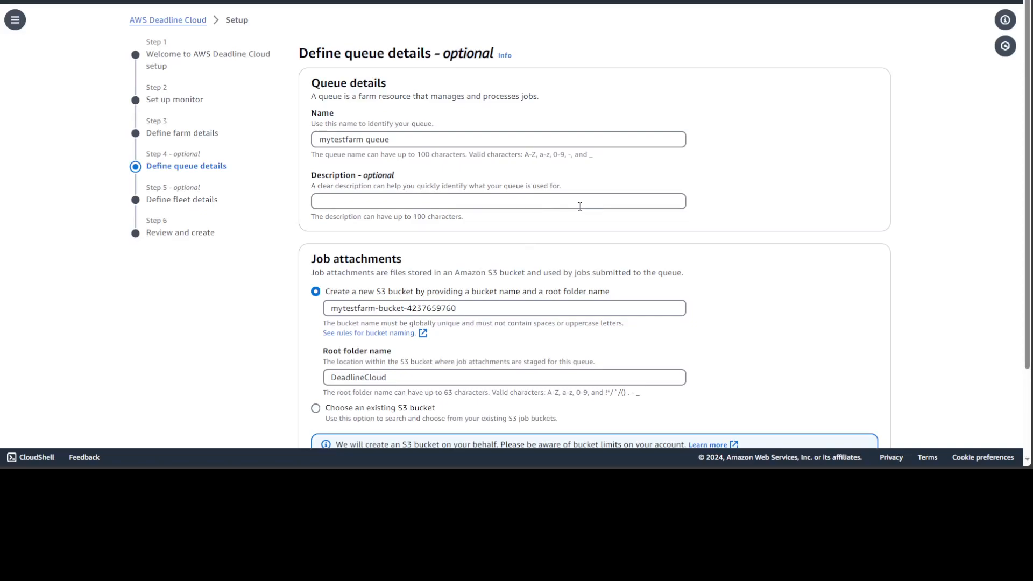
mouse_move(453, 353)
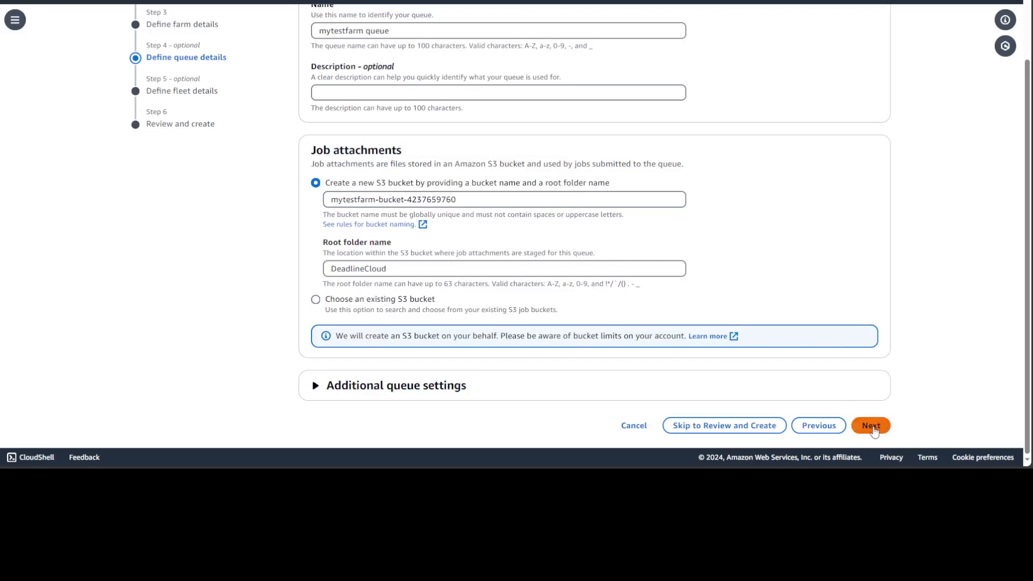
- Set the fleet to Spot Instances with a maximum of 1 instance
click(871, 426)
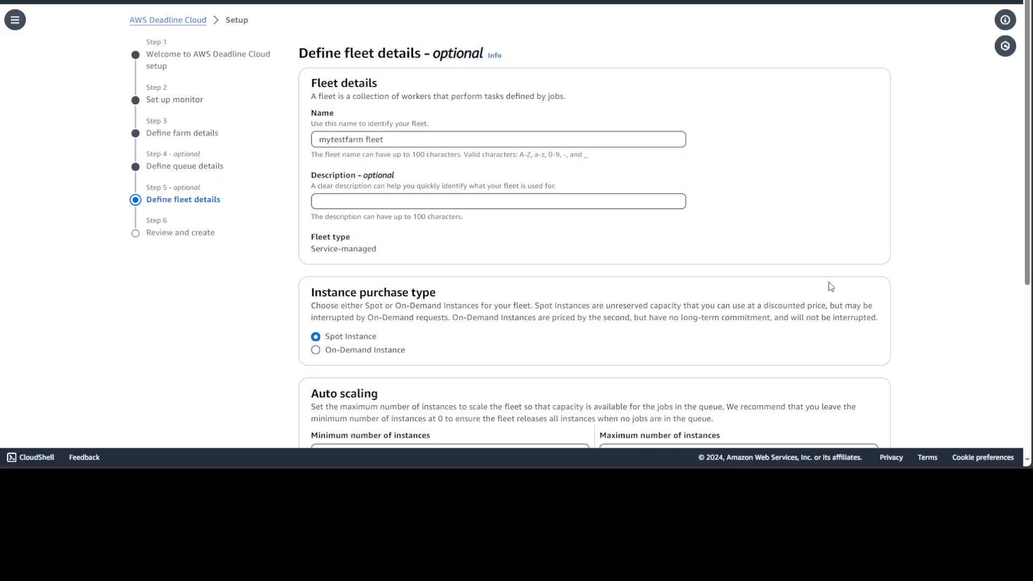
mouse_move(655, 277)
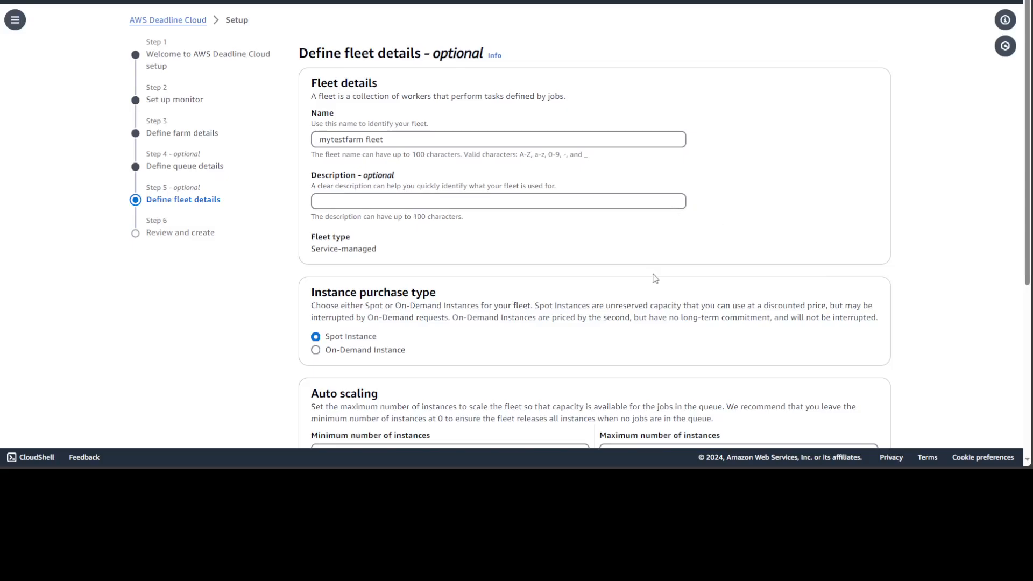
scroll(down, 3)
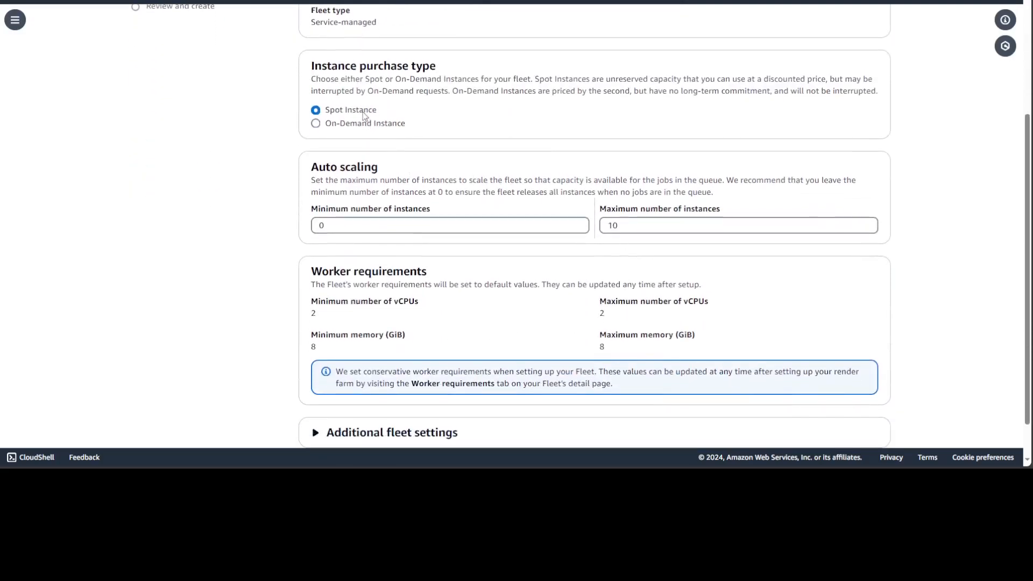
mouse_move(541, 171)
text(1)
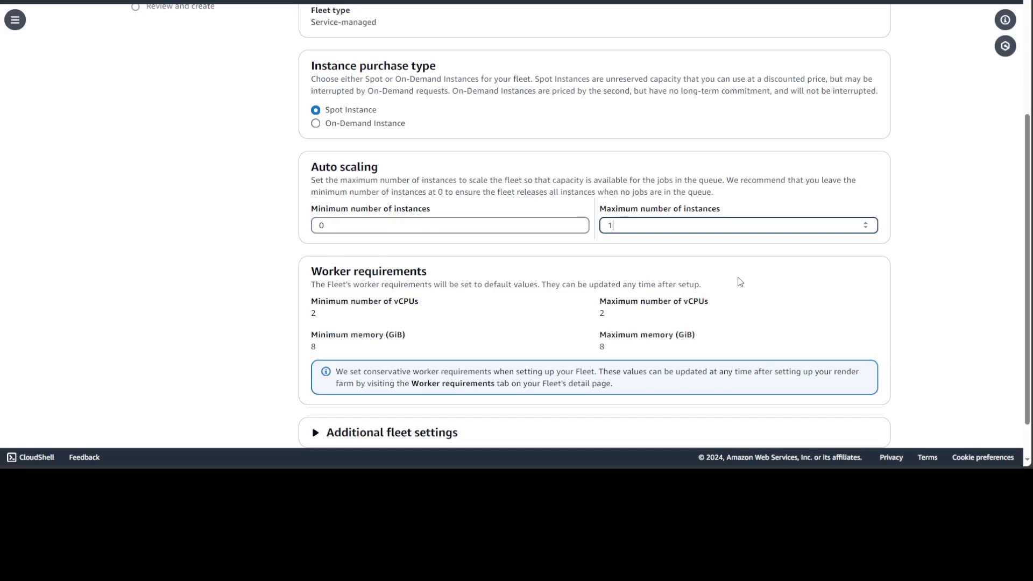
mouse_move(400, 145)
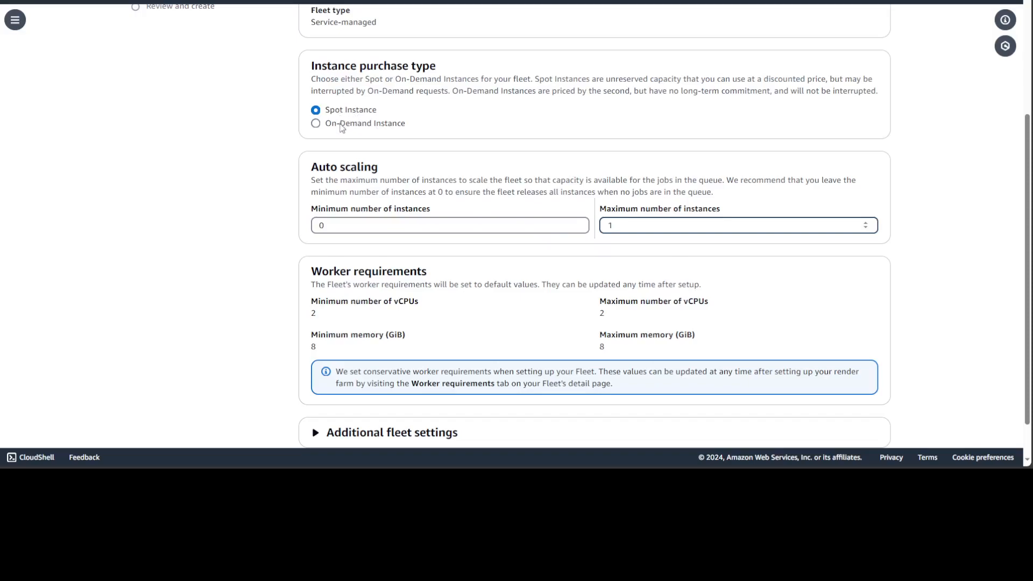
mouse_move(381, 131)
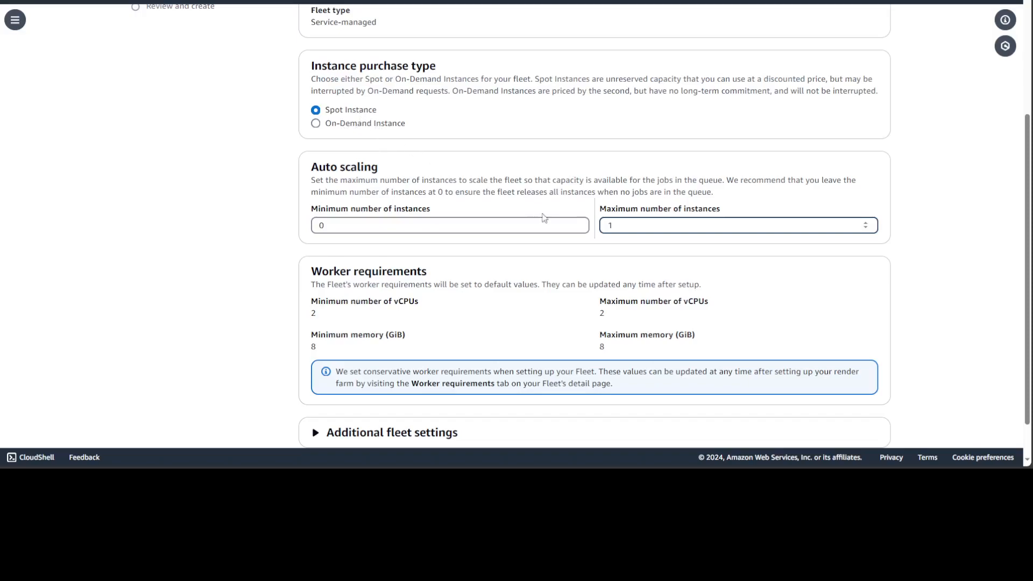
scroll(down, 3)
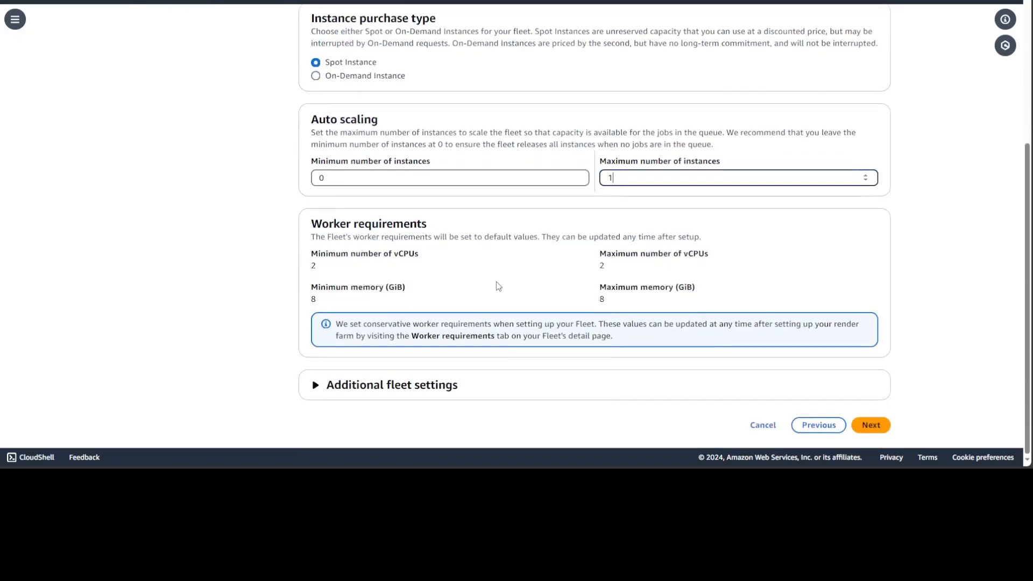
mouse_move(441, 428)
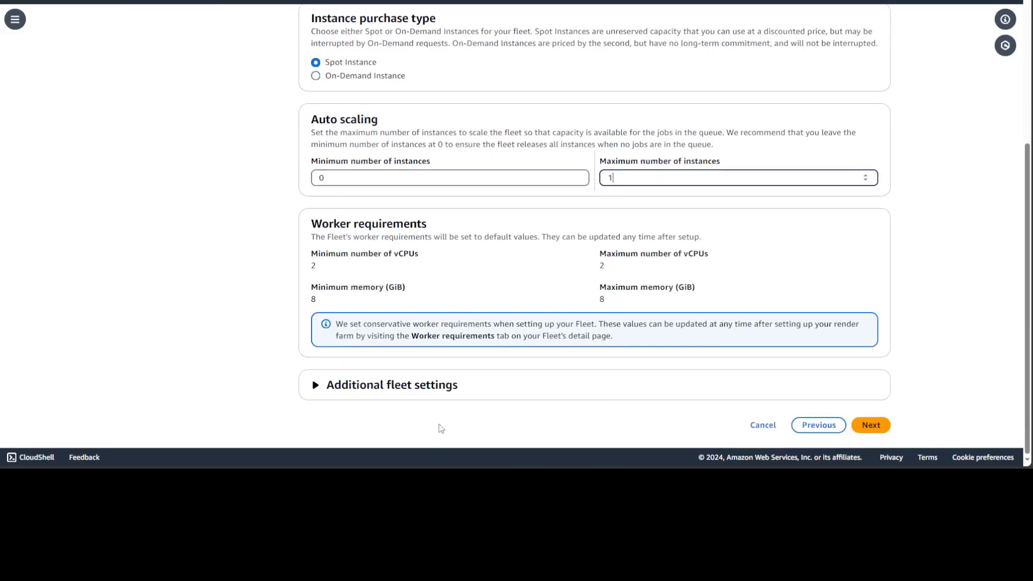
mouse_move(895, 462)
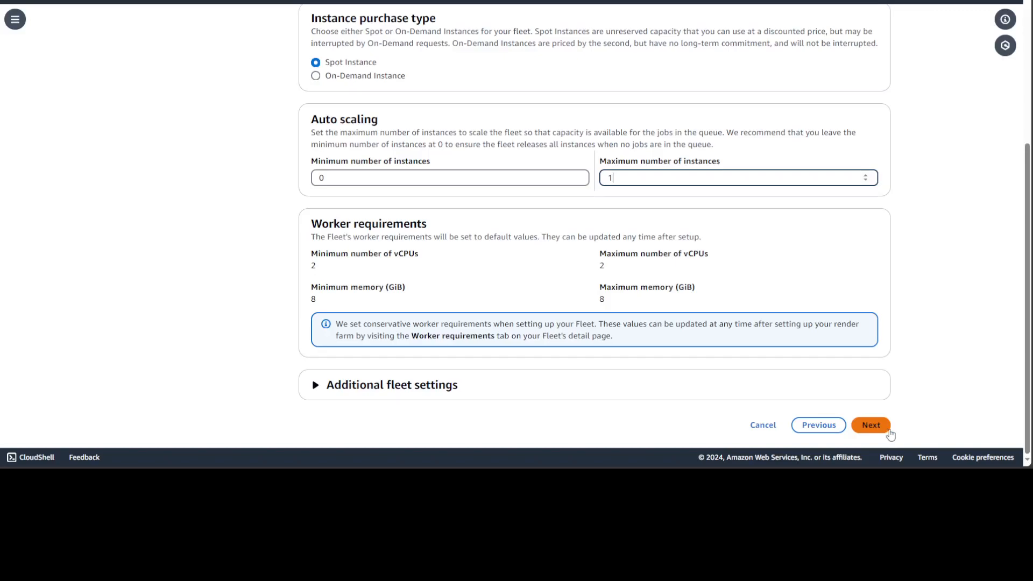
- Review the settings summary and create the farm
click(871, 425)
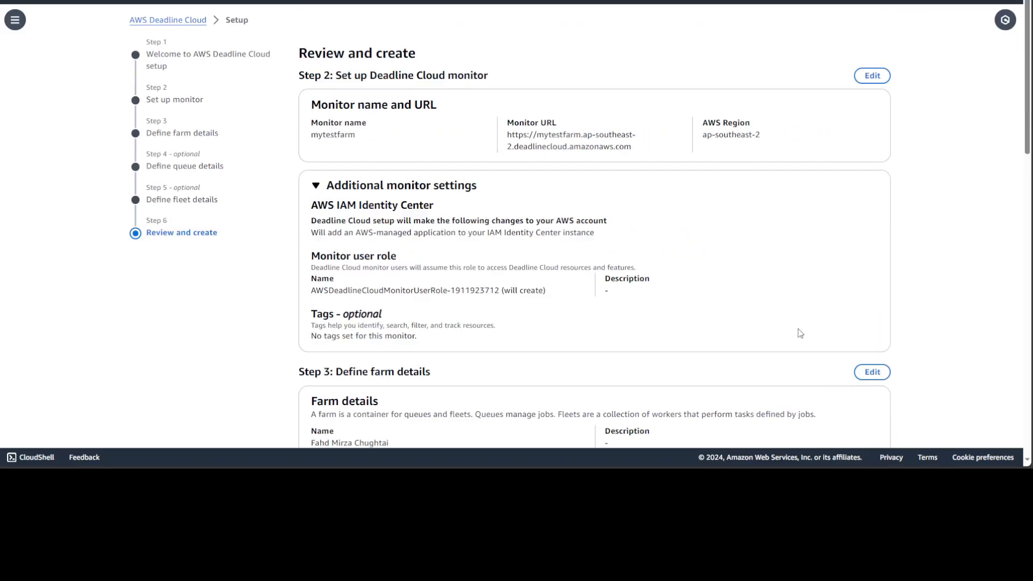
scroll(down, 3)
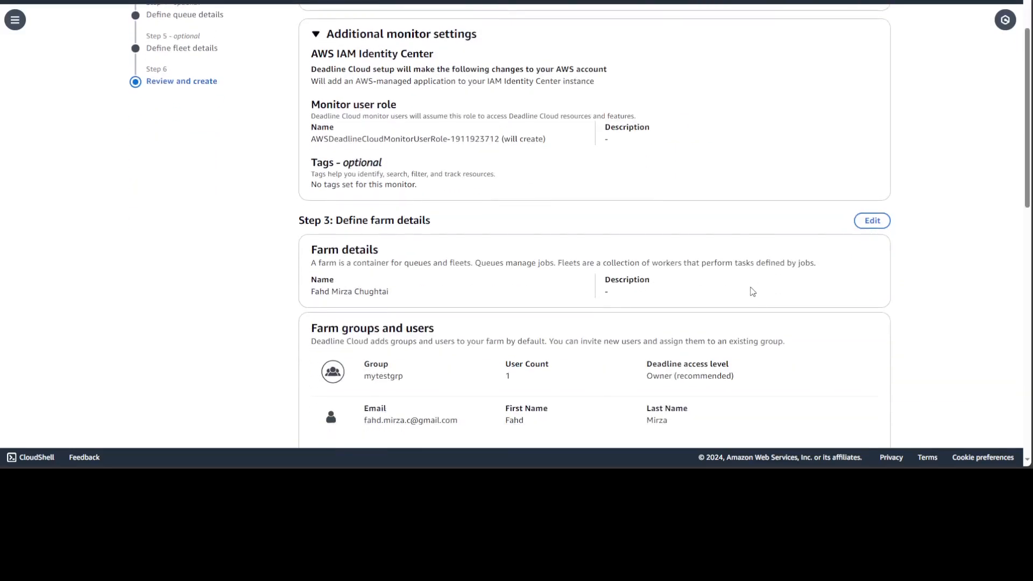
scroll(down, 3)
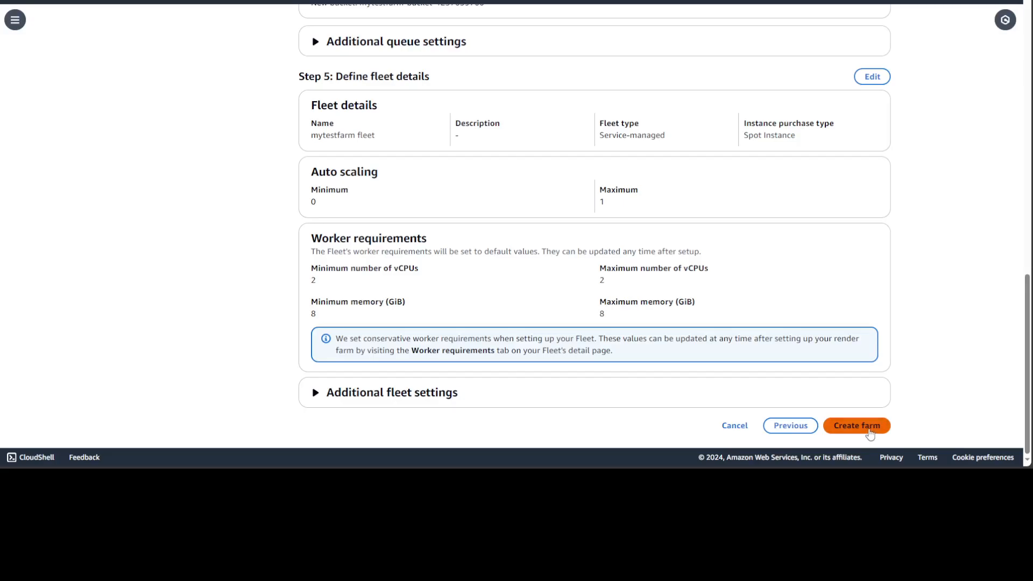
click(857, 426)
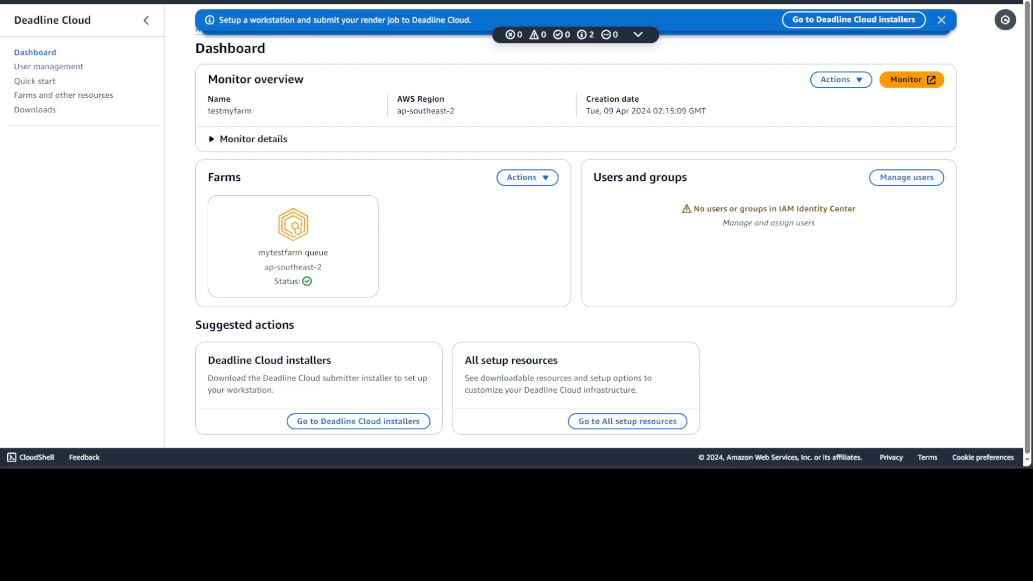
click(49, 66)
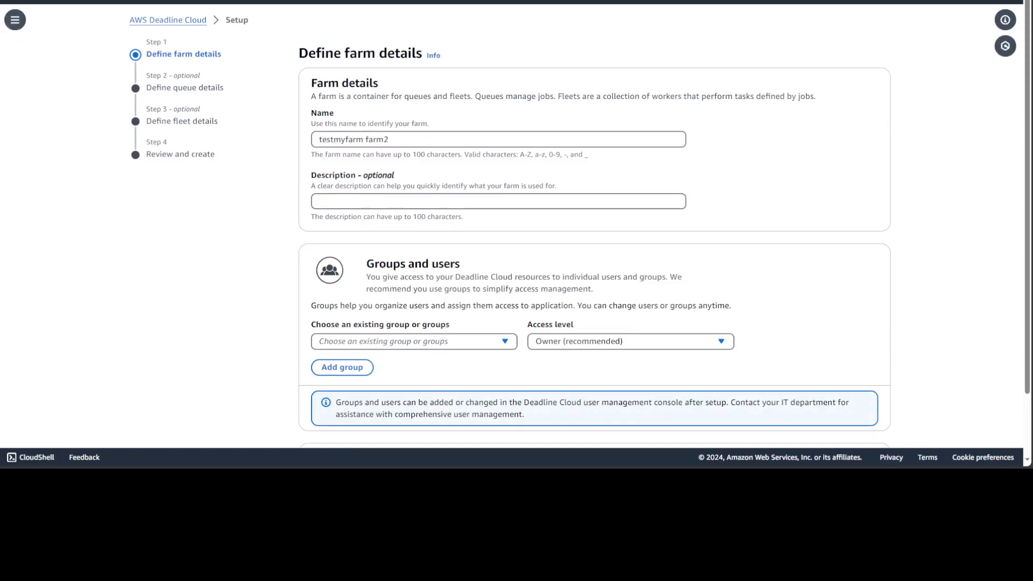
click(13, 23)
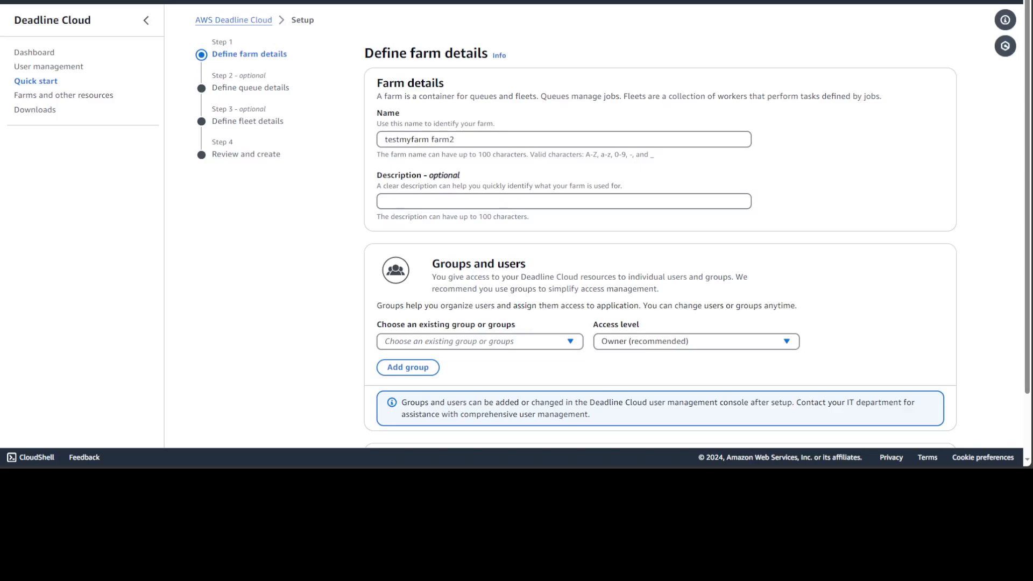
click(34, 52)
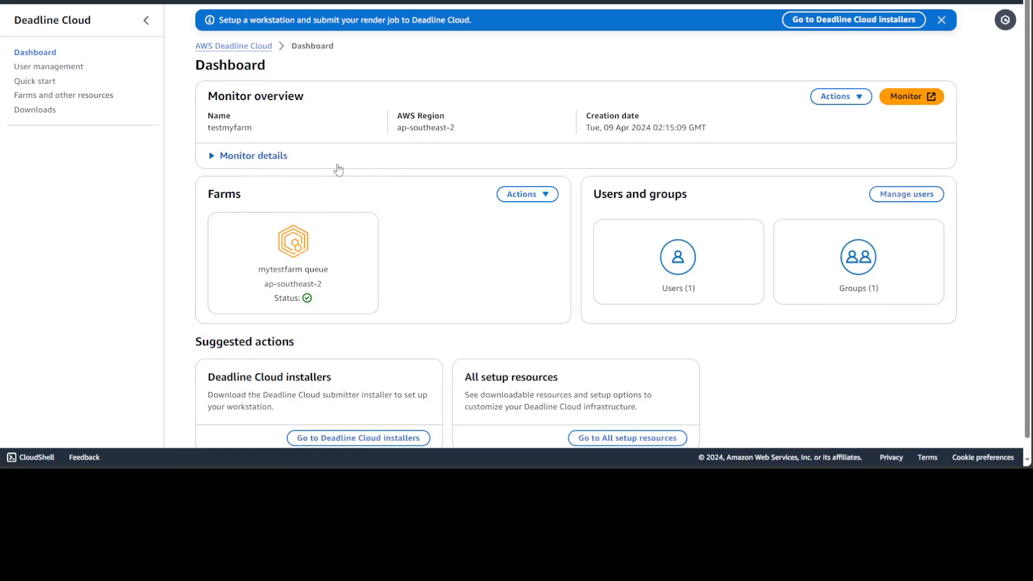
mouse_move(403, 245)
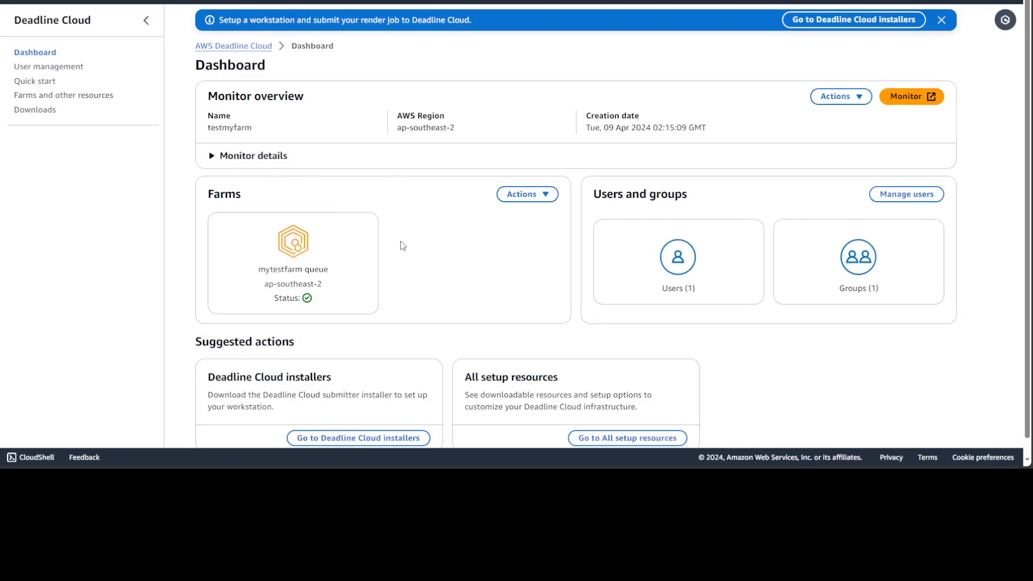
mouse_move(402, 389)
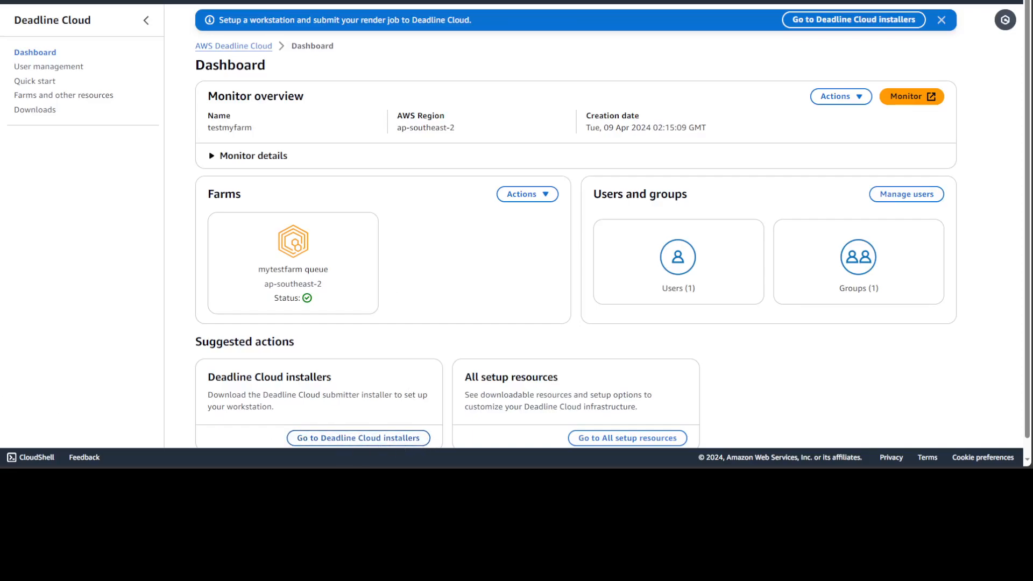
- View the workstation installers, return to the dashboard, and open the monitor's Actions menu
click(359, 438)
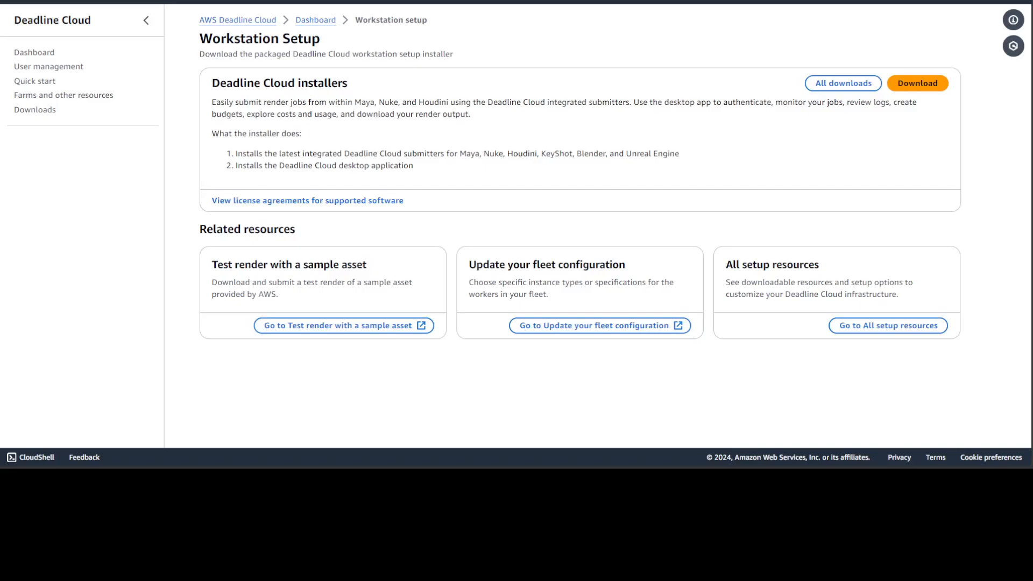
click(34, 52)
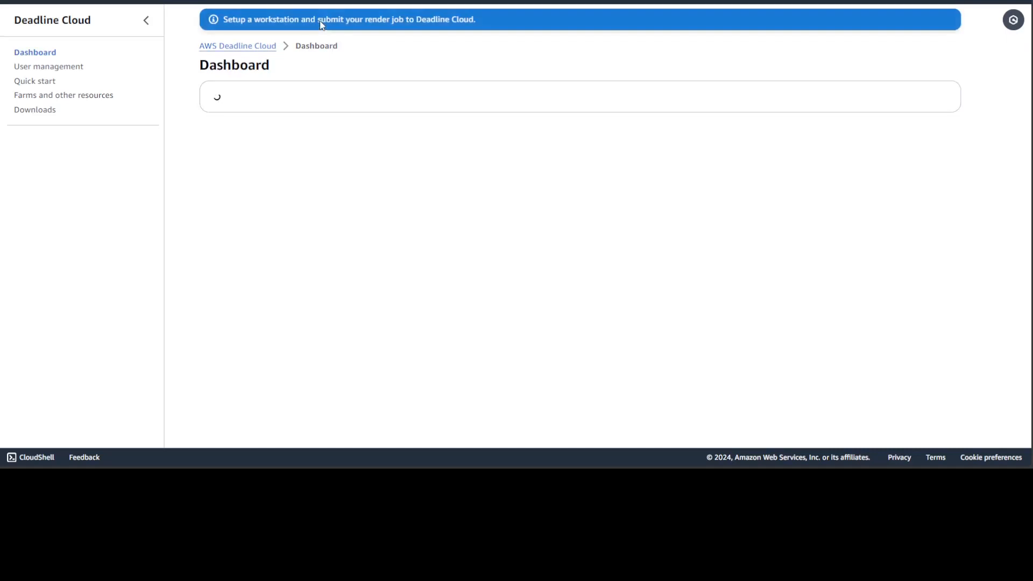
click(840, 96)
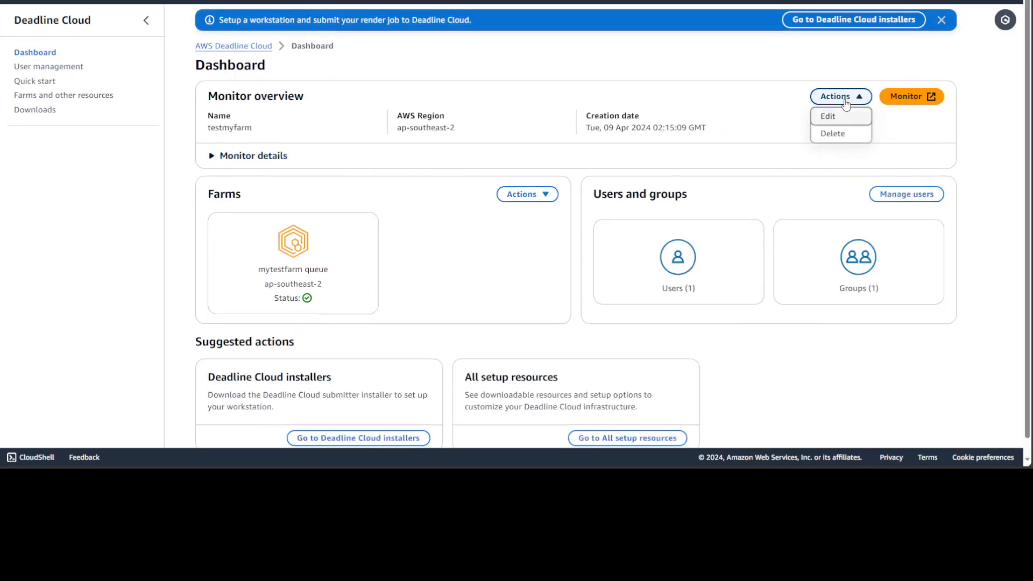
mouse_move(837, 136)
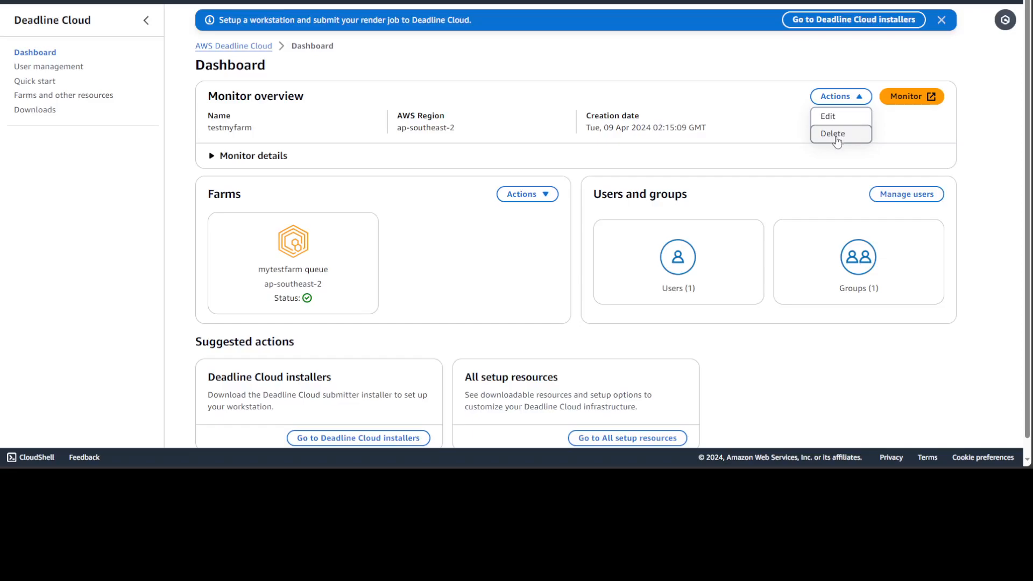
mouse_move(835, 134)
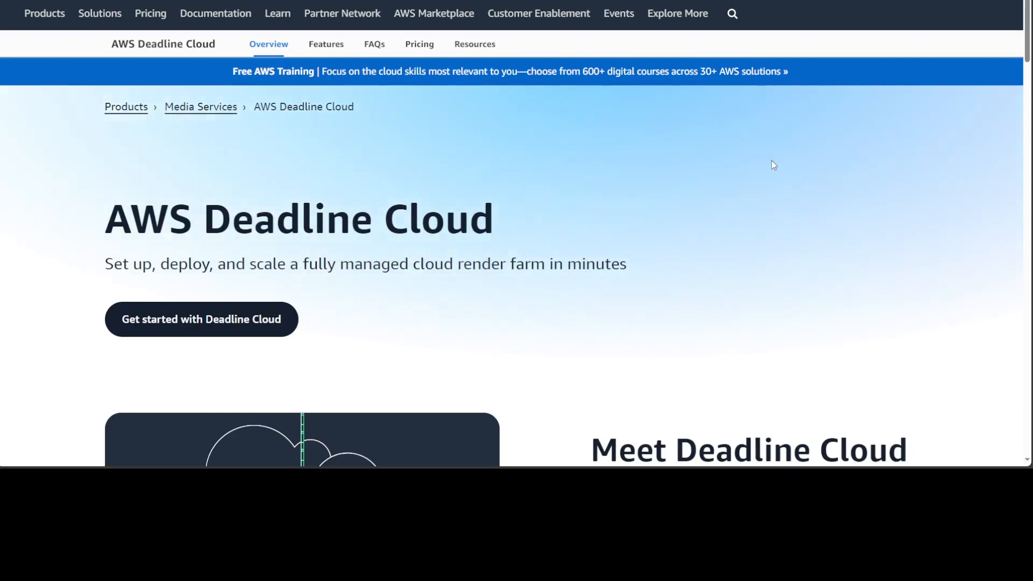
mouse_move(628, 215)
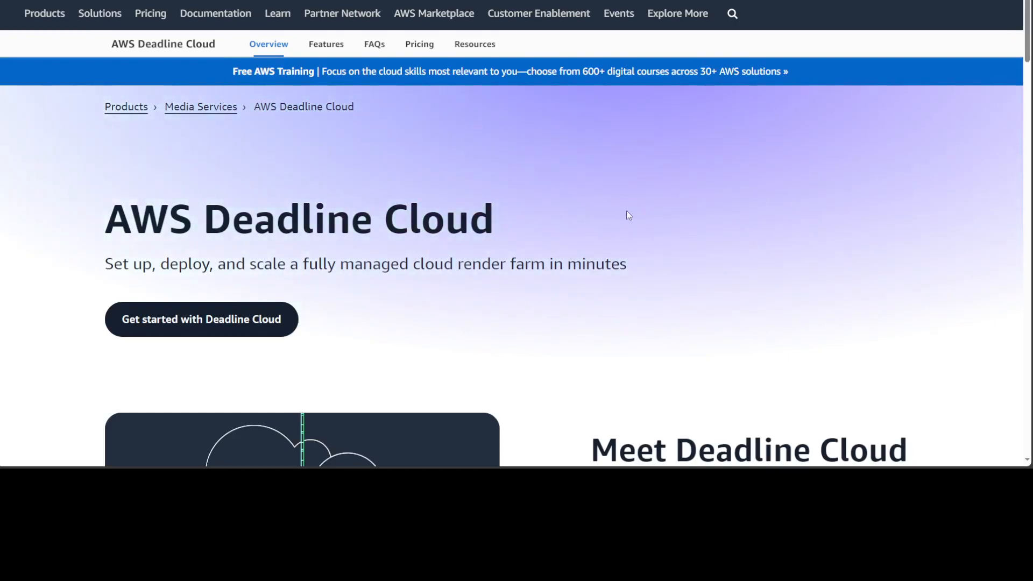